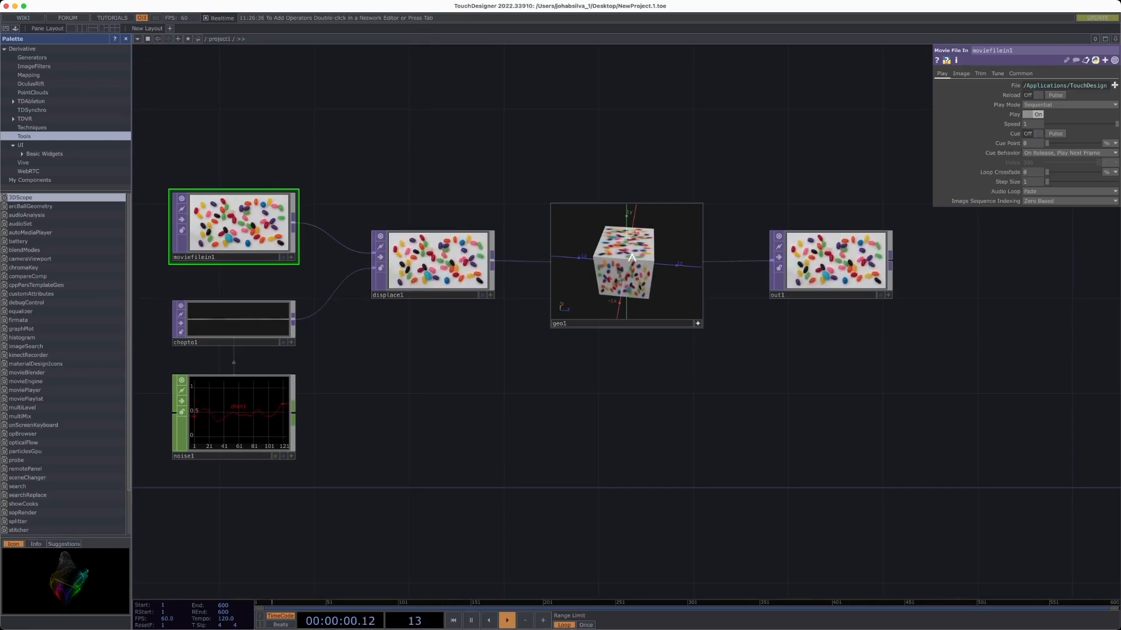
- Swap moviefilein1's jellybean video for the pink workshop logo clip from the Desktop
{"action": "left_click", "coordinate": [506, 620]}
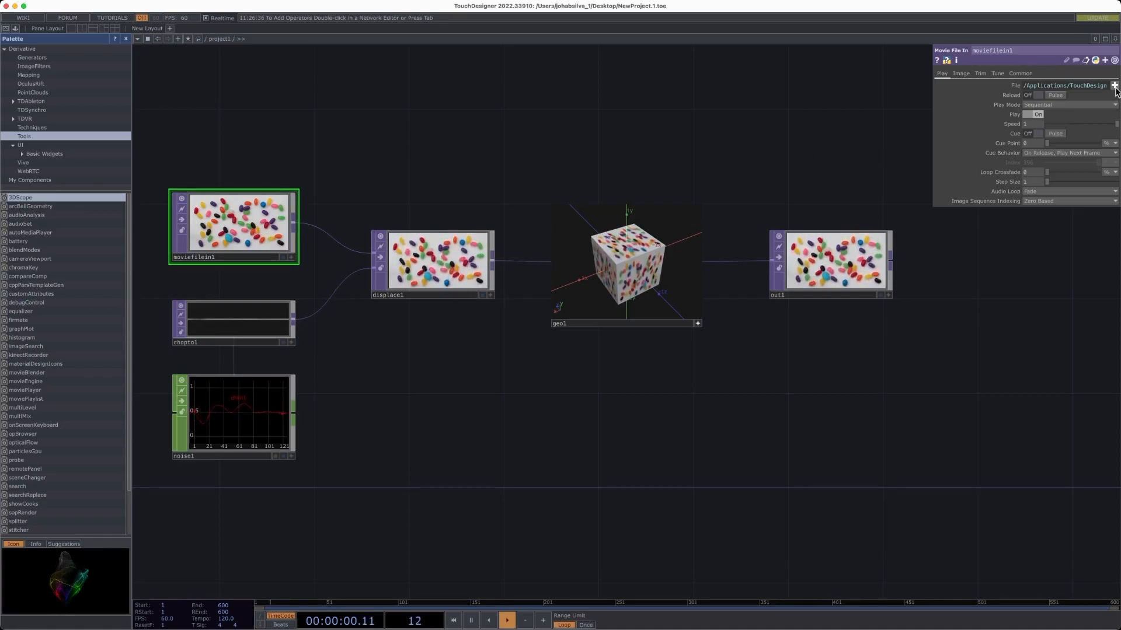
{"action": "left_click", "coordinate": [1114, 85]}
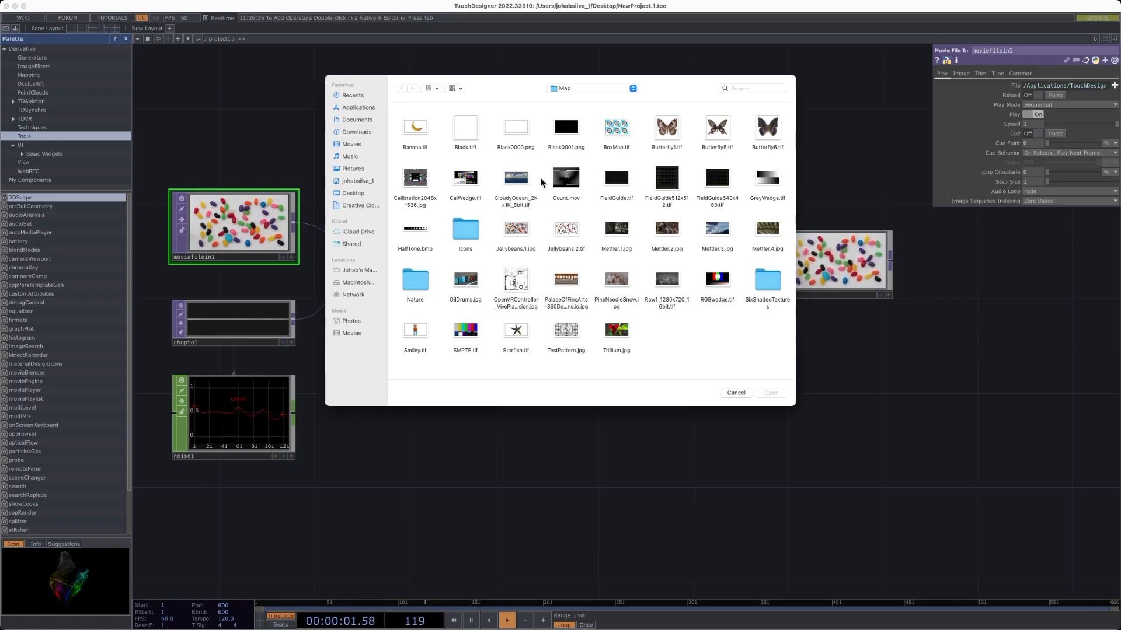
{"action": "left_click", "coordinate": [353, 193]}
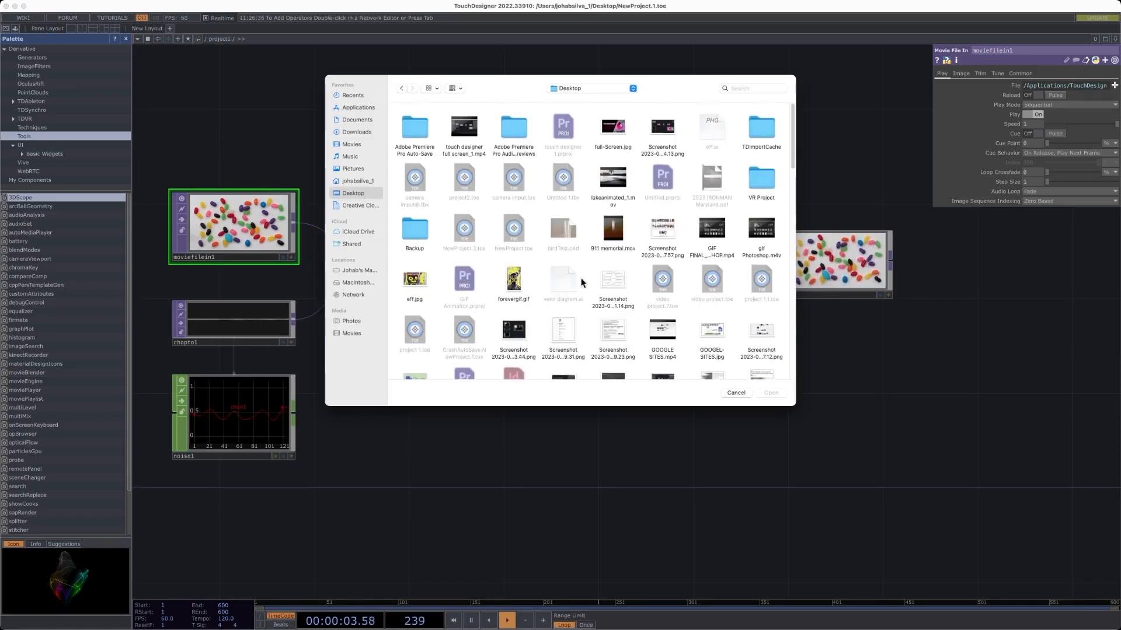
{"action": "scroll", "scroll_direction": "down", "scroll_amount": 3}
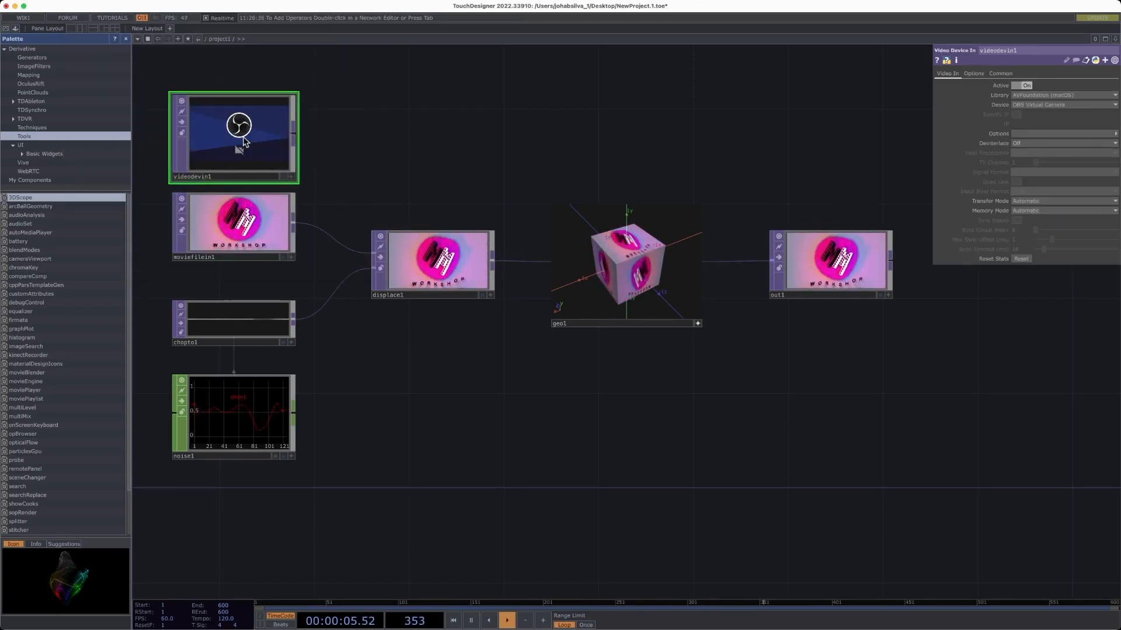
- Delete moviefilein1 and set videodevin1's Device to HD Pro Webcam C920
{"action": "left_click", "coordinate": [232, 224]}
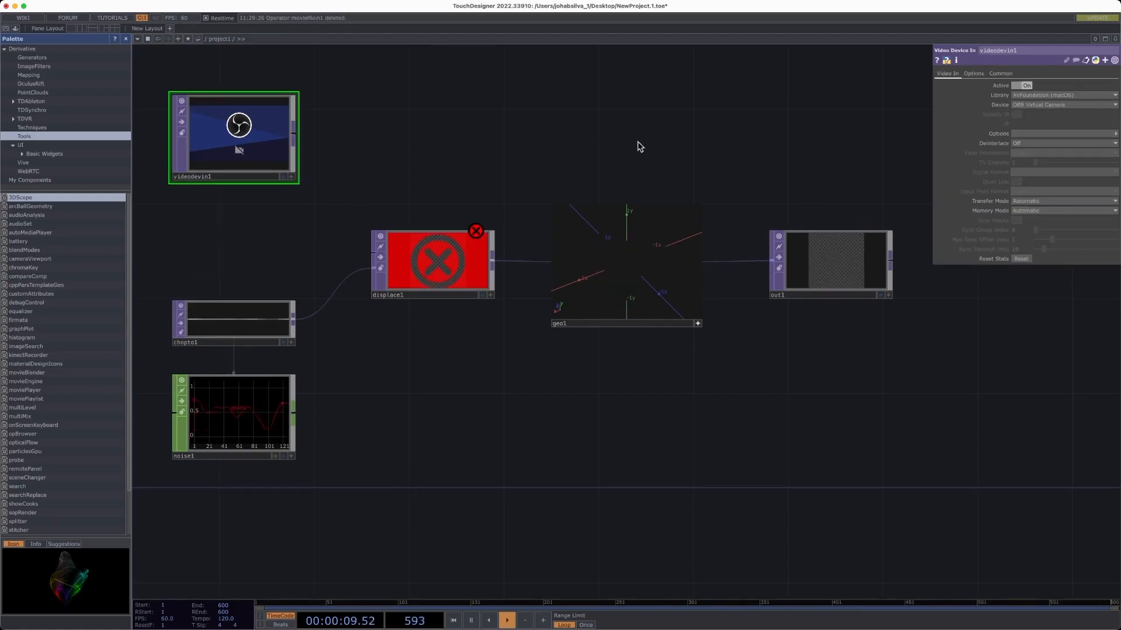
{"action": "left_click", "coordinate": [1063, 105]}
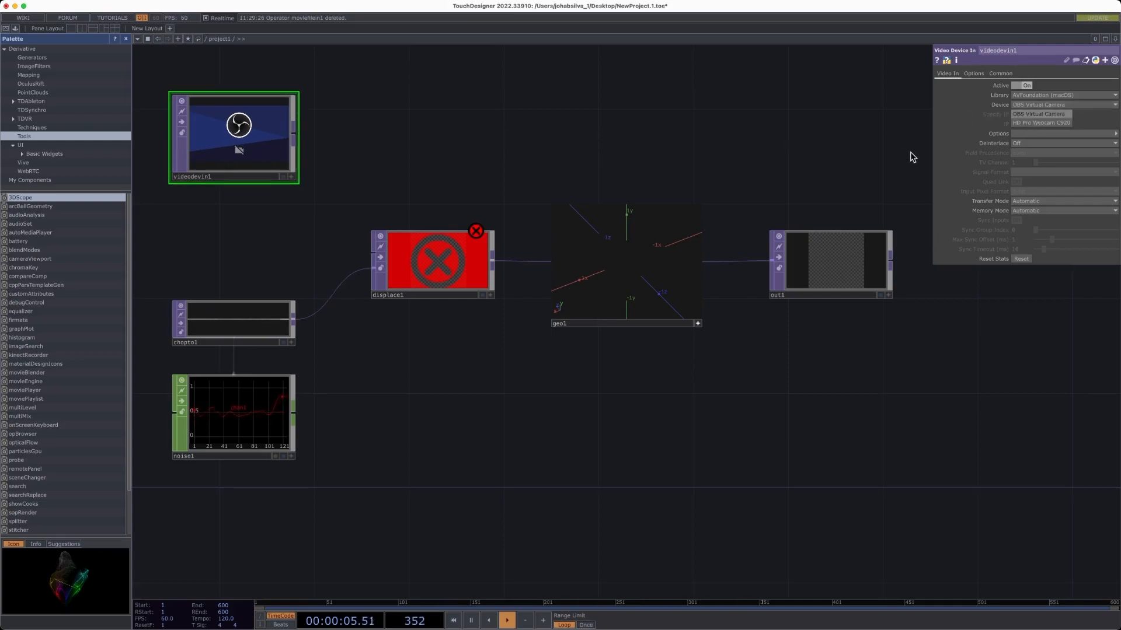
{"action": "left_click", "coordinate": [1041, 122]}
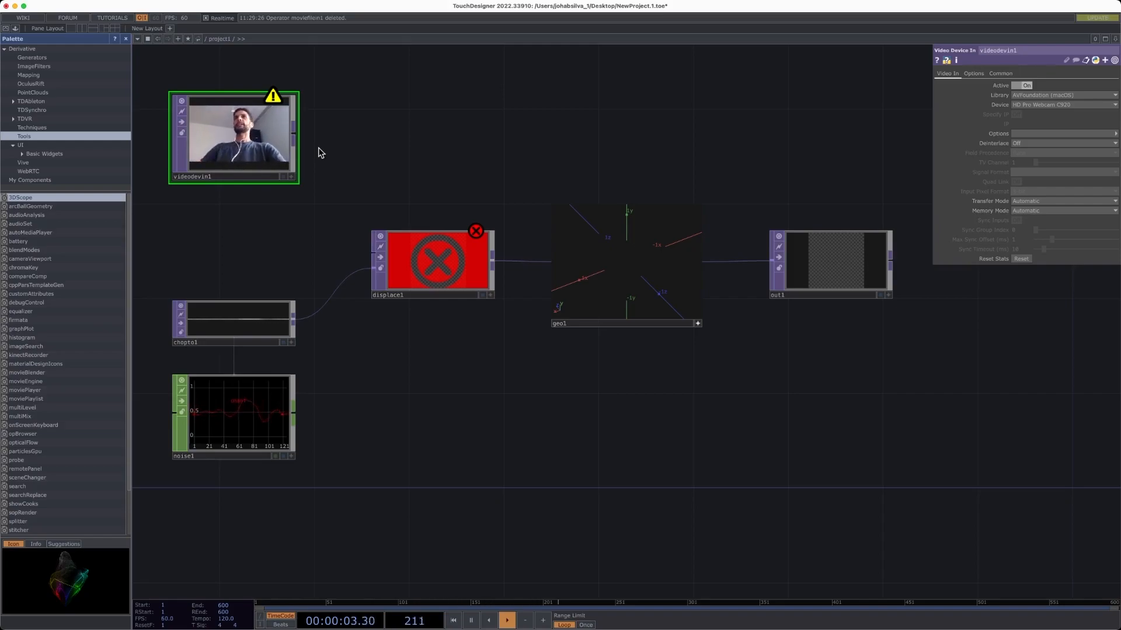
{"action": "left_click_drag", "start_coordinate": [293, 136], "coordinate": [372, 257]}
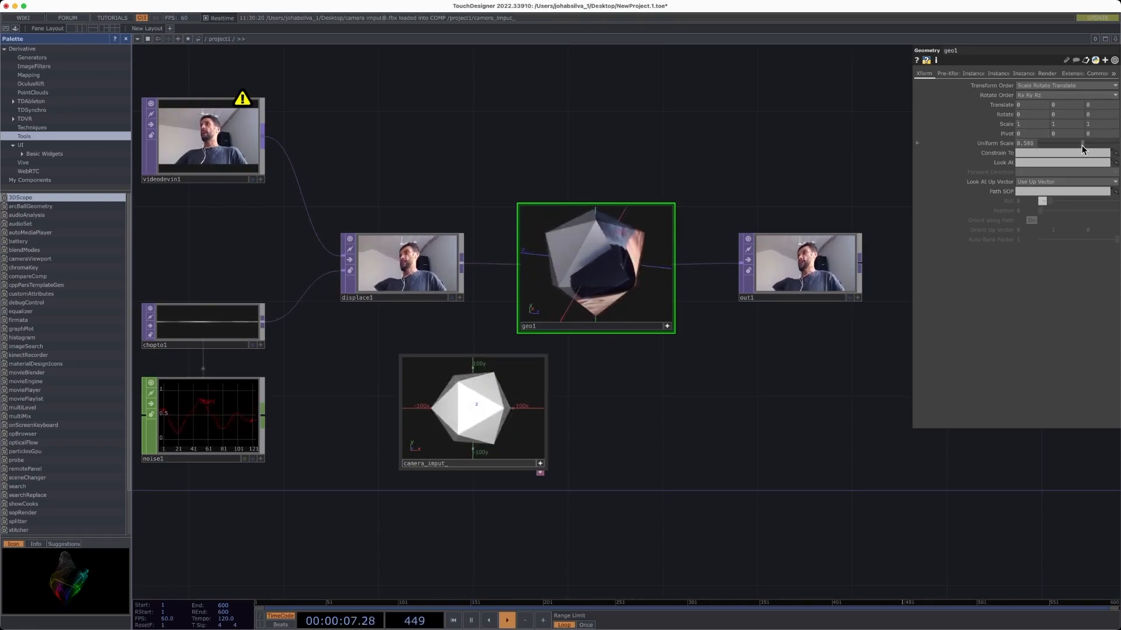
- Review geo1's Instance and Extensions pages, then set Xform Uniform Scale to 0.56
{"action": "left_click", "coordinate": [972, 73]}
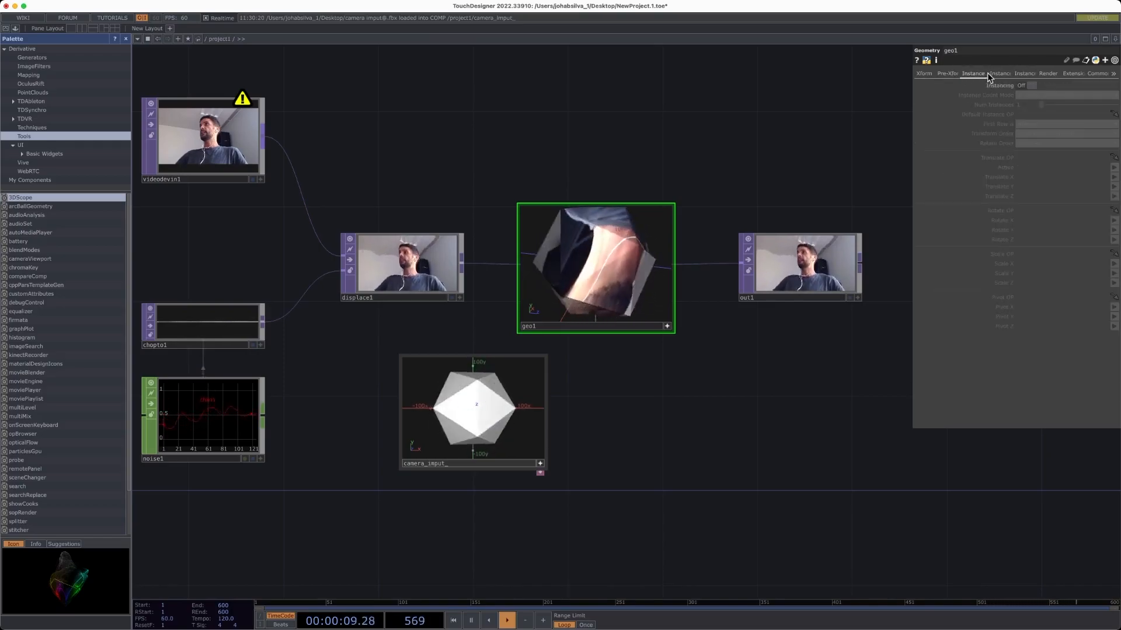
{"action": "left_click", "coordinate": [1069, 73]}
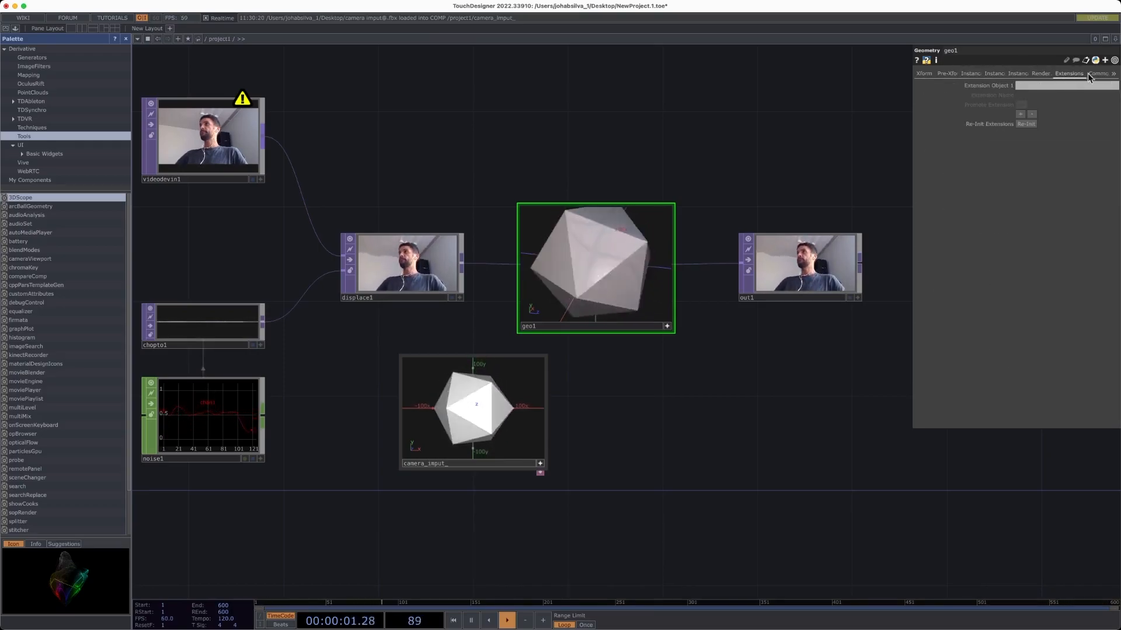
{"action": "left_click", "coordinate": [923, 73]}
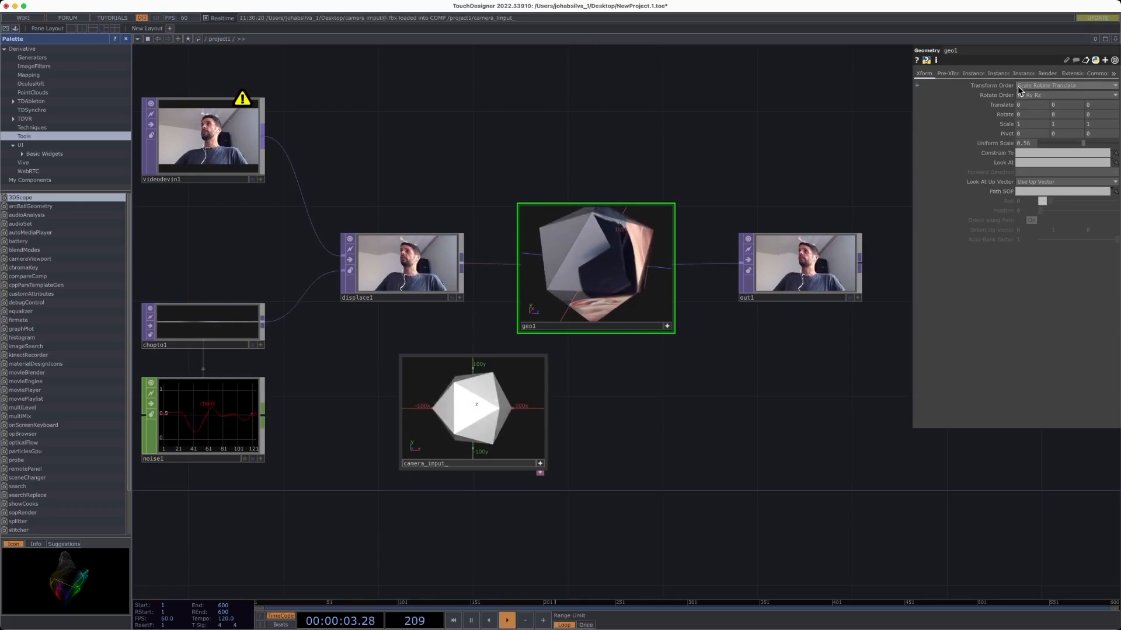